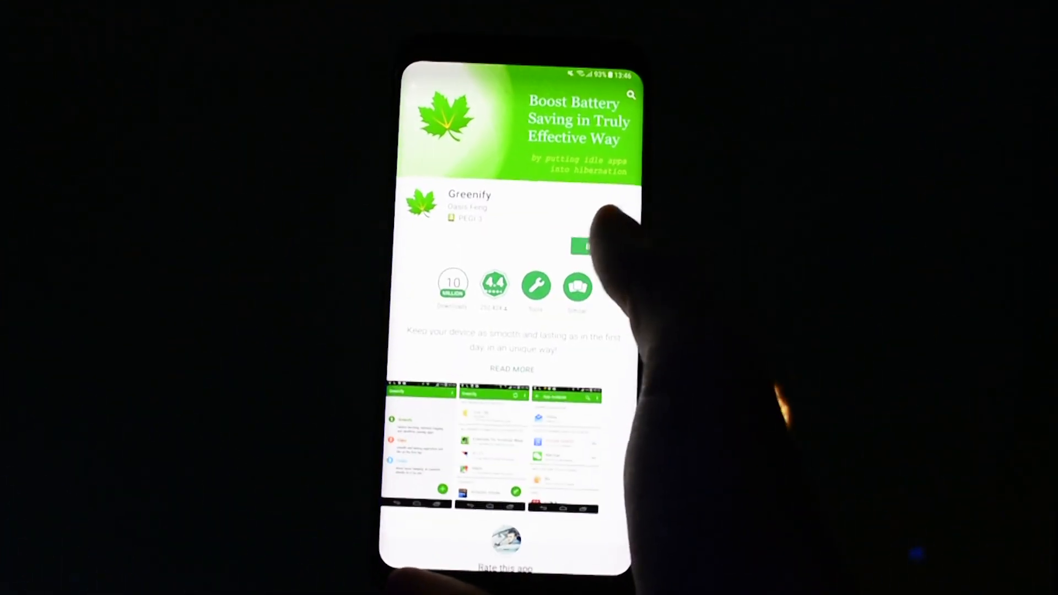
# Launch Greenify, pass the welcome, grant permanent superuser access and finish Smart Hibernation.
pyautogui.click(586, 246)
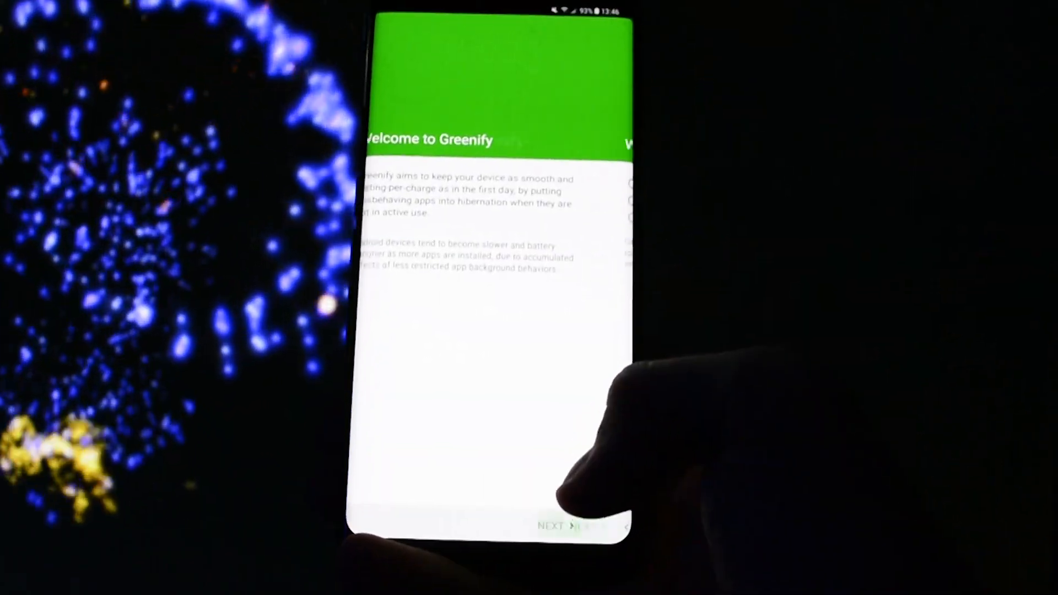
pyautogui.click(553, 526)
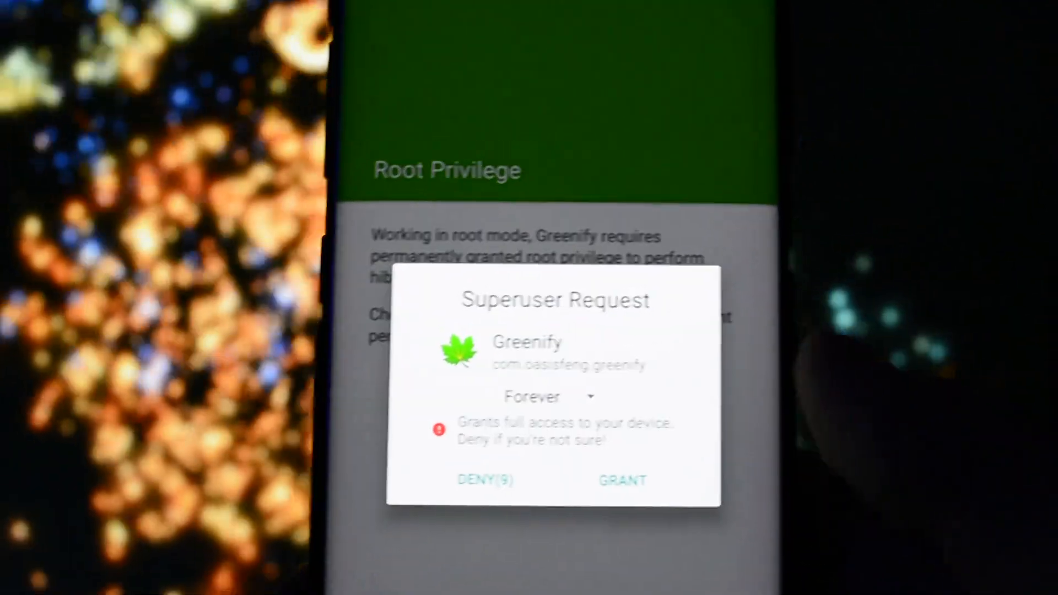
pyautogui.click(622, 480)
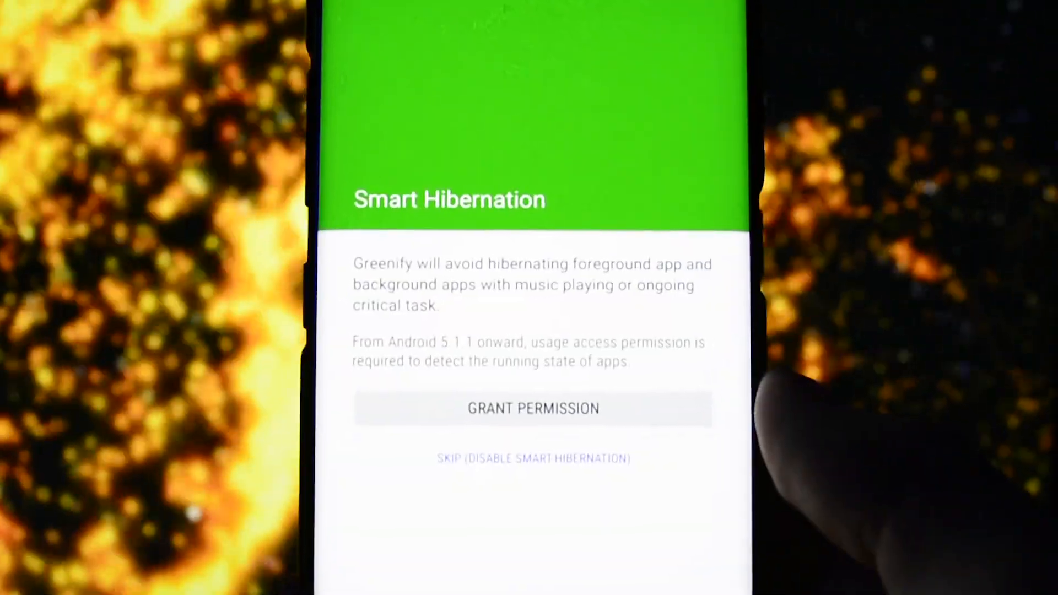
pyautogui.click(532, 408)
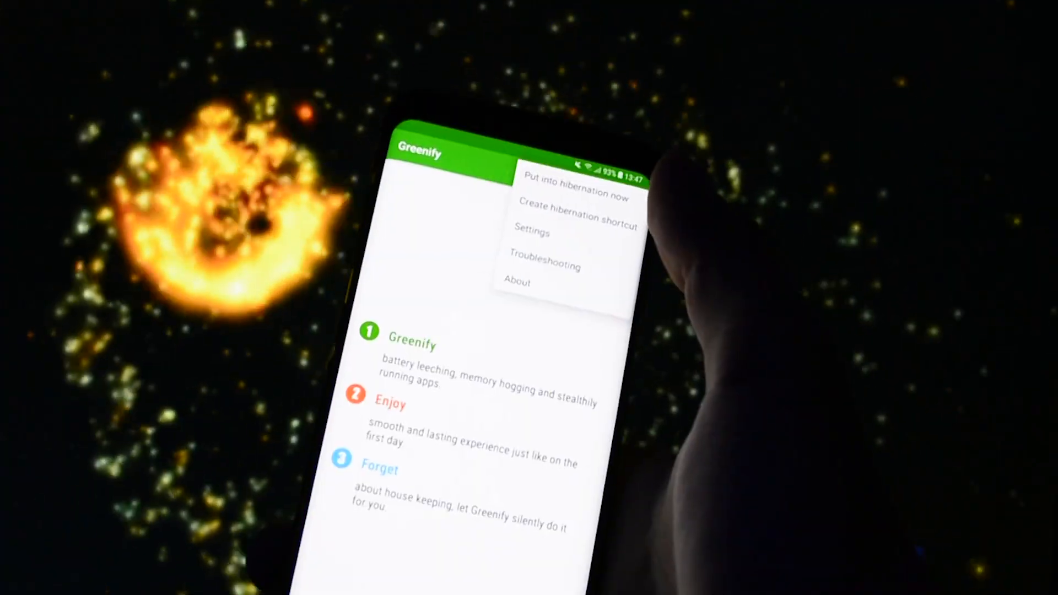
# Review Settings showing Working Mode Root and Automated hibernation, then start the App Analyzer.
pyautogui.click(532, 233)
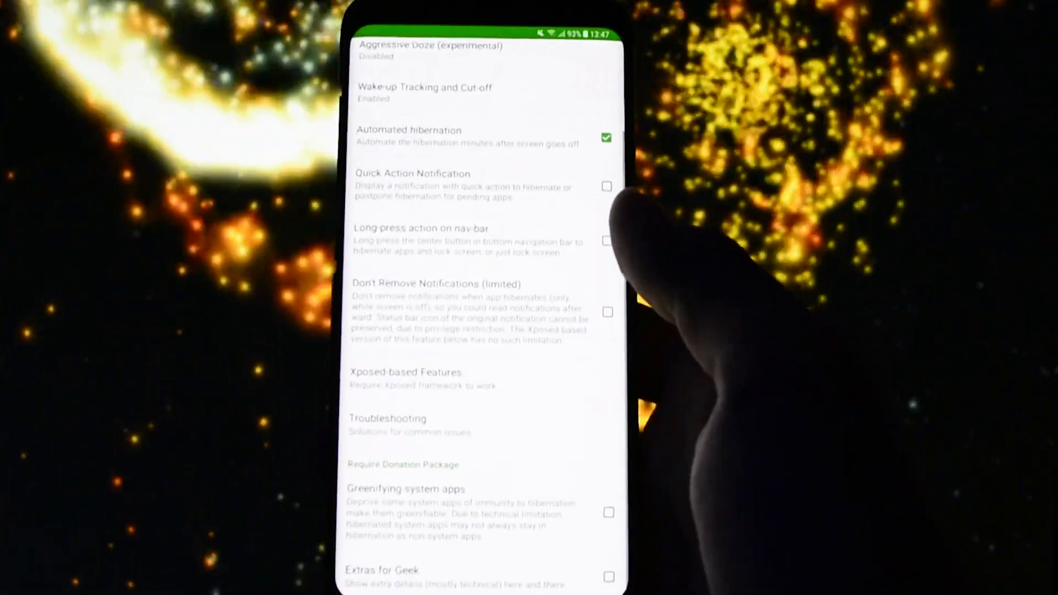
pyautogui.scroll(-3)
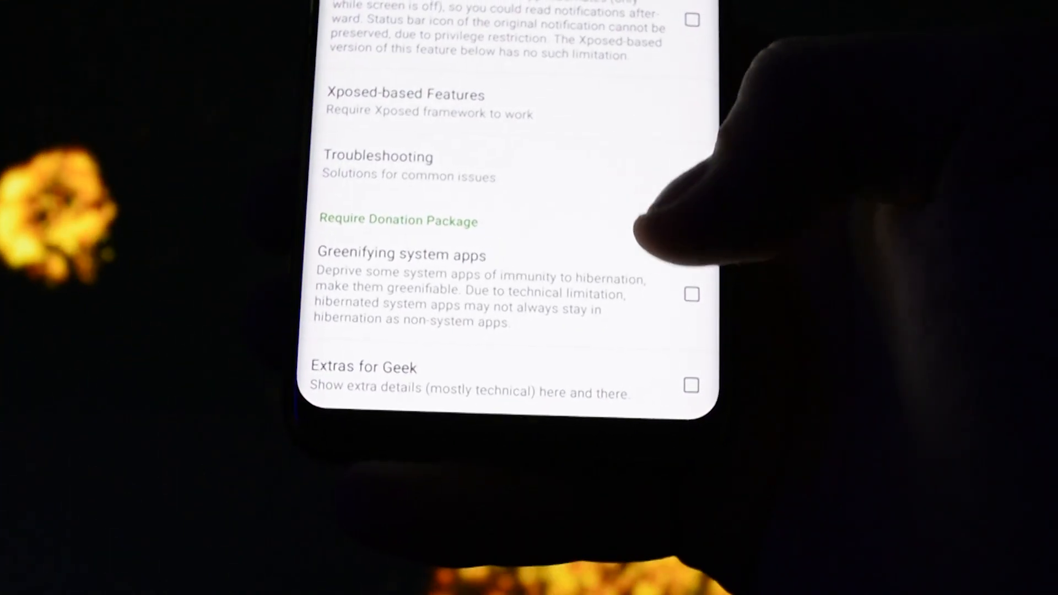
pyautogui.scroll(-3)
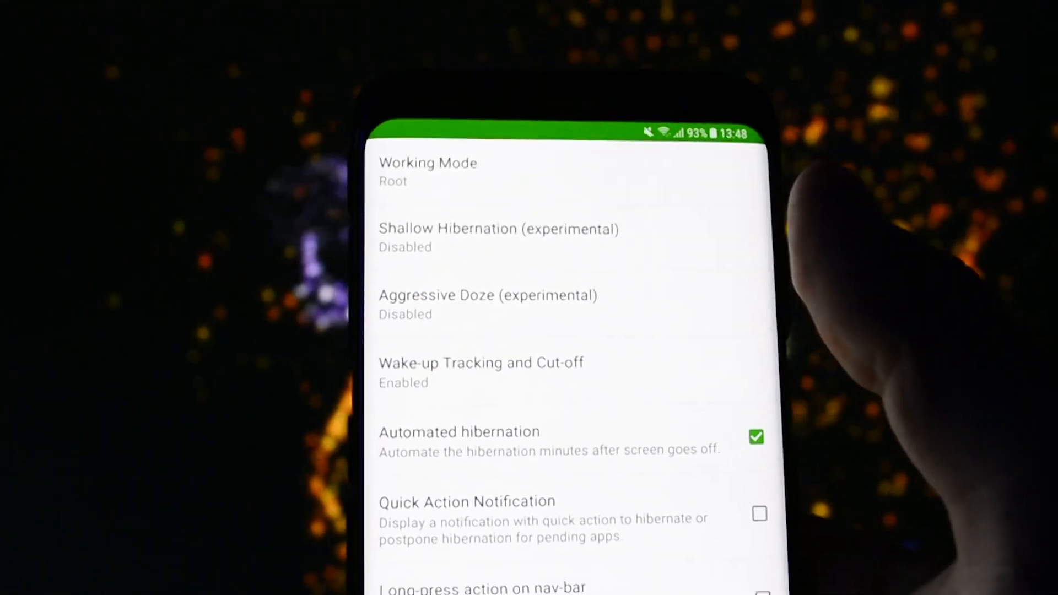
pyautogui.click(497, 237)
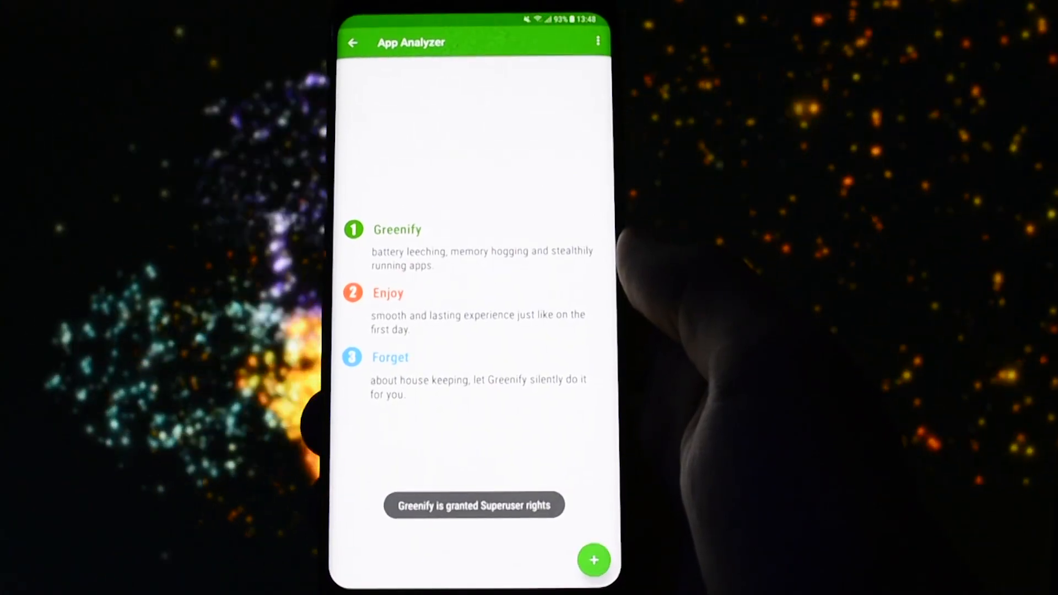
# Load the App Analyzer's Running in Background app list.
pyautogui.click(592, 560)
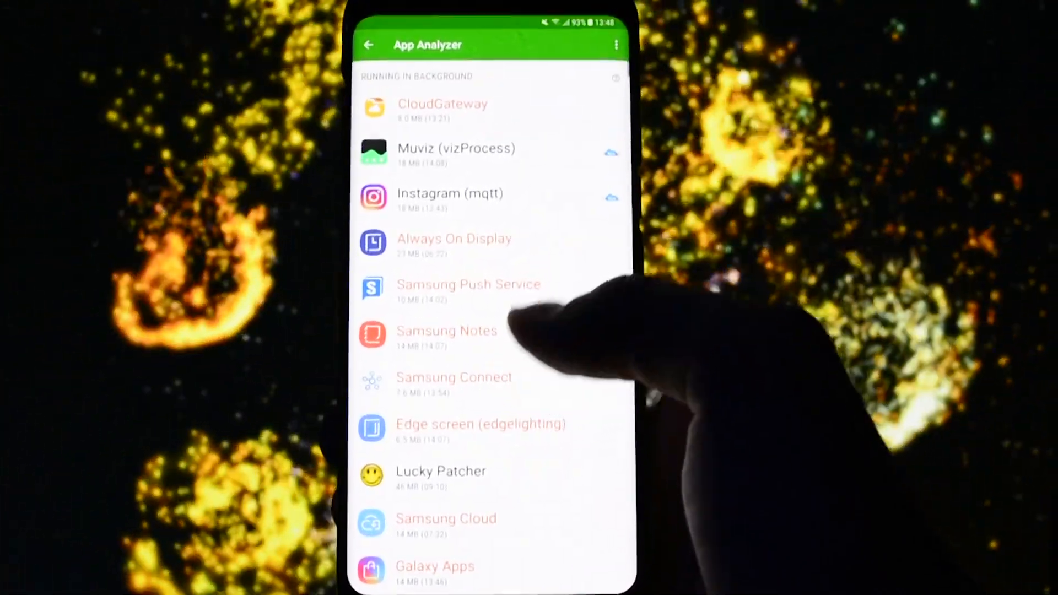
# Select nine apps such as Google, Instagram, Briefing and CamScanner for hibernation.
pyautogui.click(450, 194)
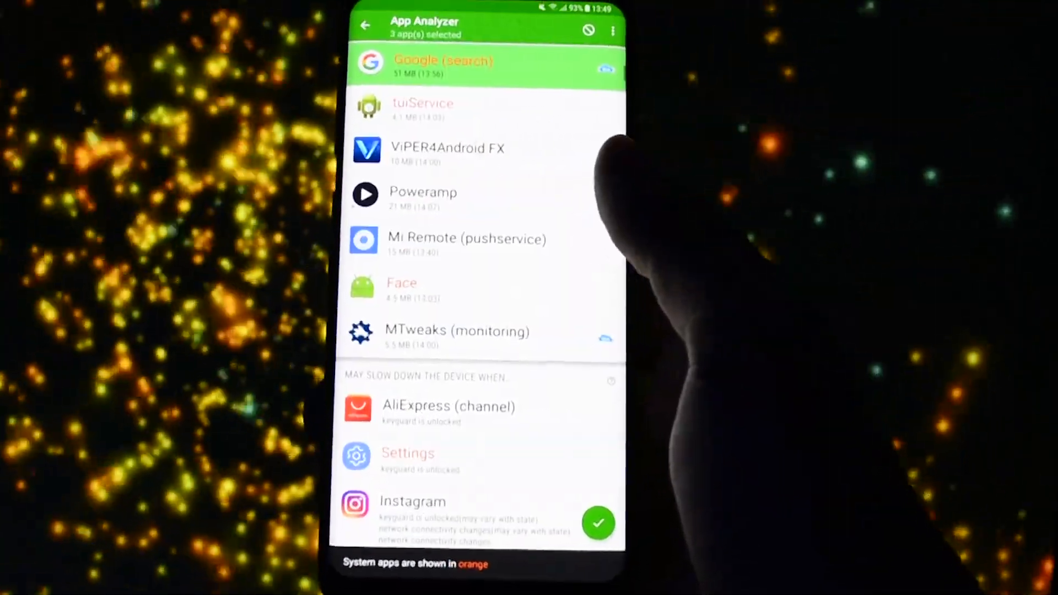
pyautogui.scroll(-3)
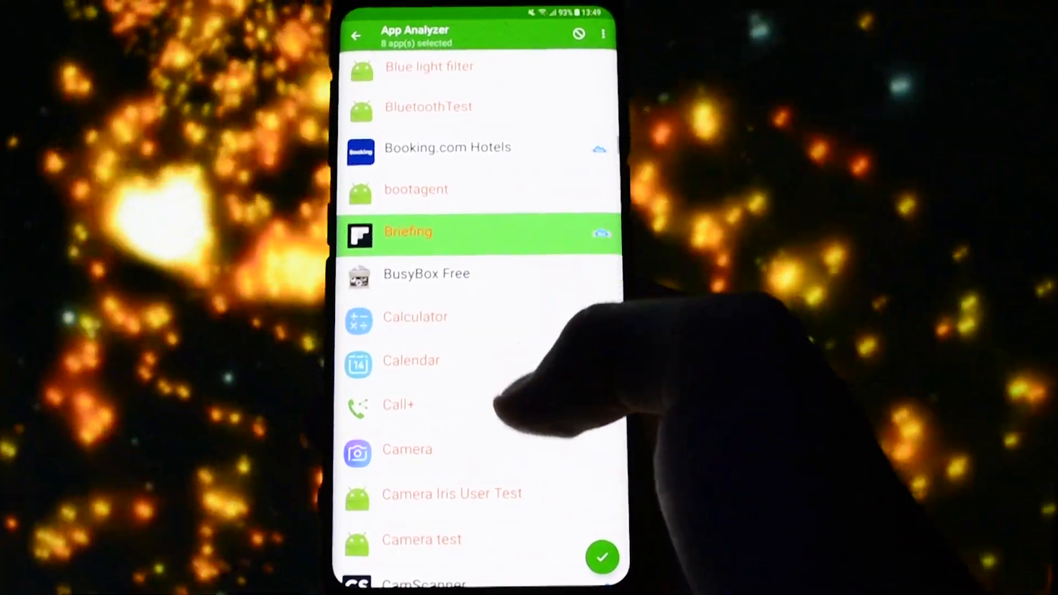
pyautogui.scroll(-3)
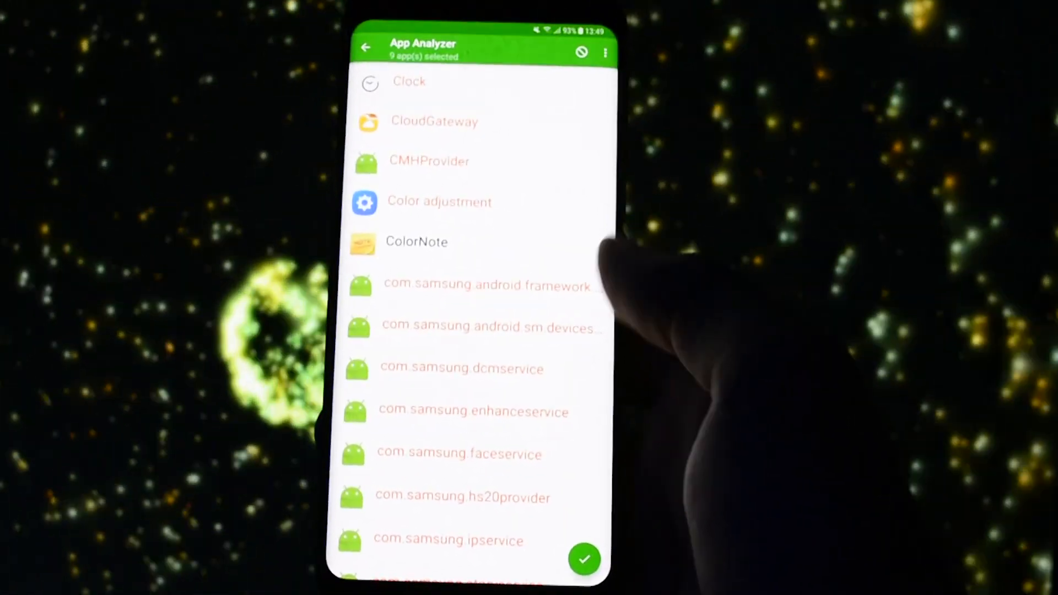
# Confirm hibernation, insisting past the system-app and unsafe-state warnings.
pyautogui.click(584, 559)
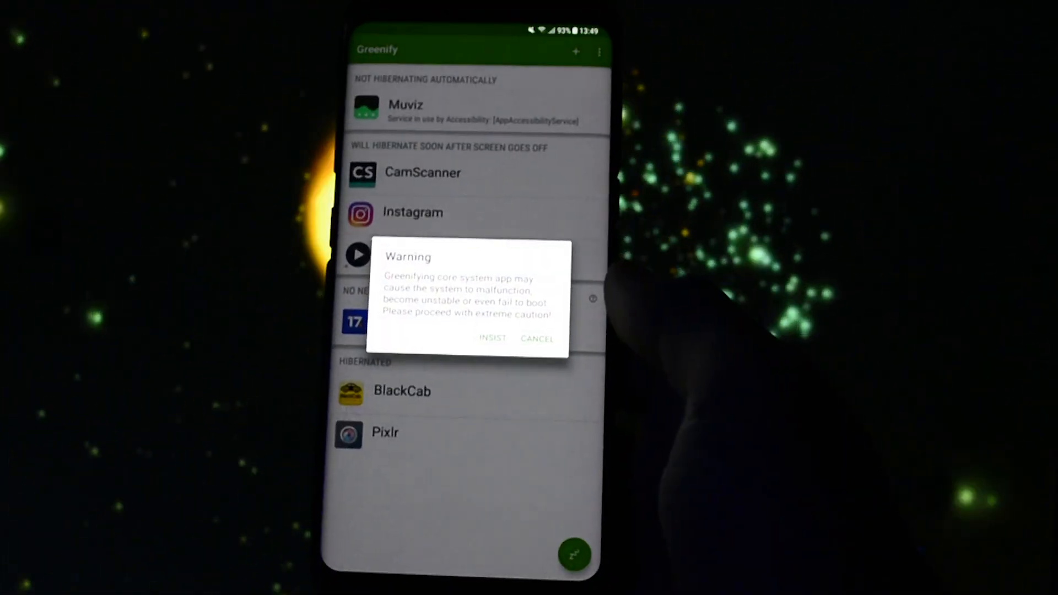
pyautogui.click(537, 338)
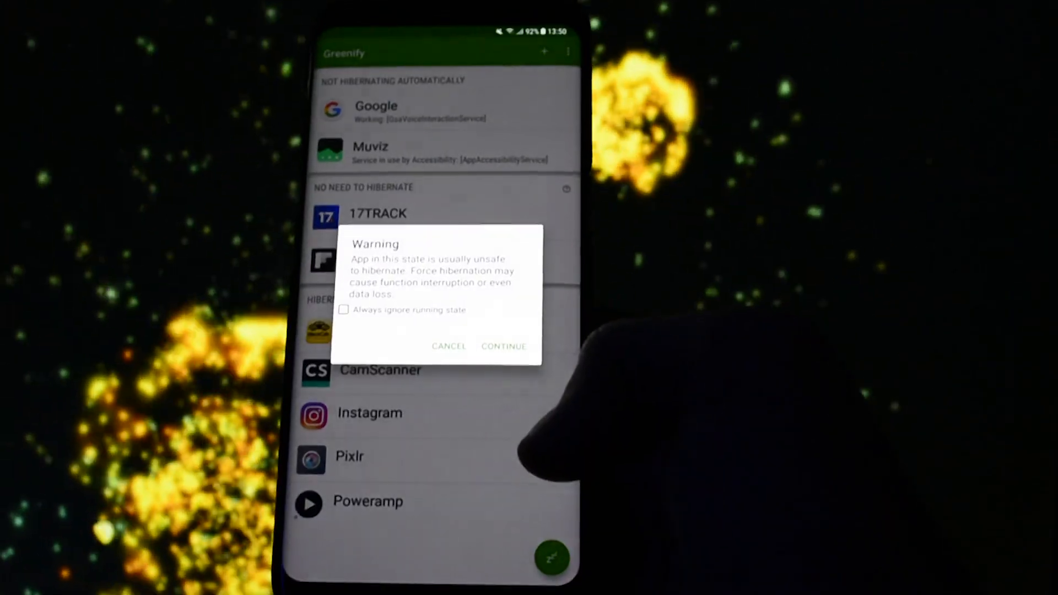
pyautogui.click(503, 346)
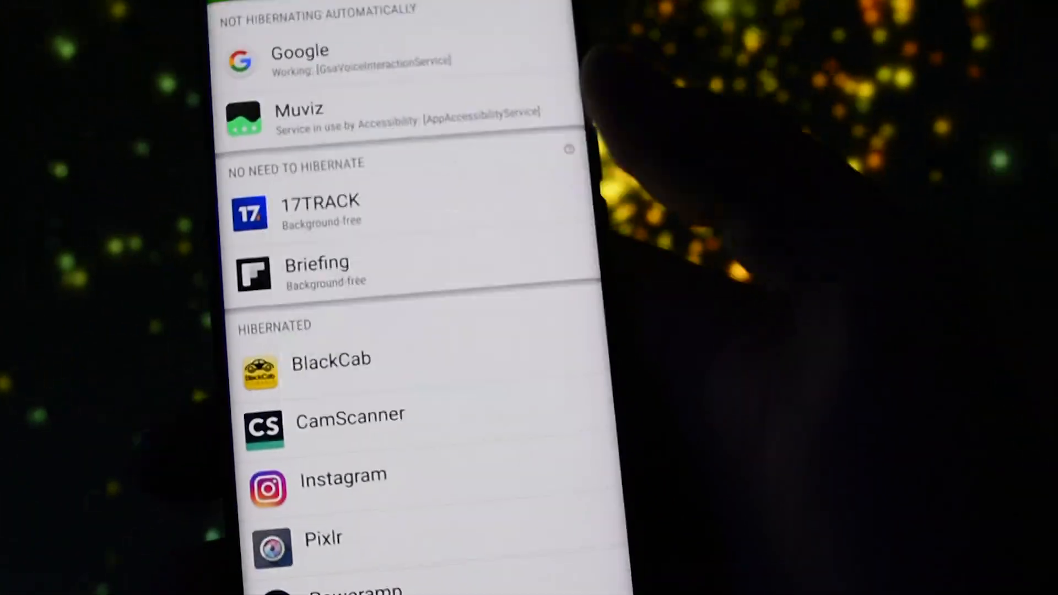